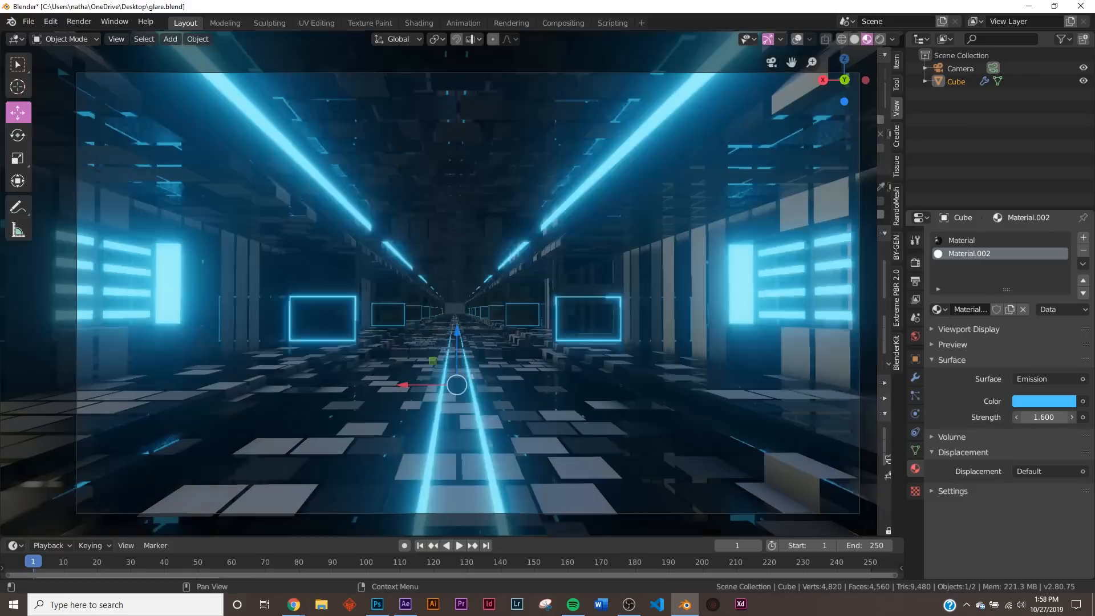
Raise Material.002's emission strength from 1.6 to 30 for brighter neon lights.
click(1044, 417)
text(30.000)
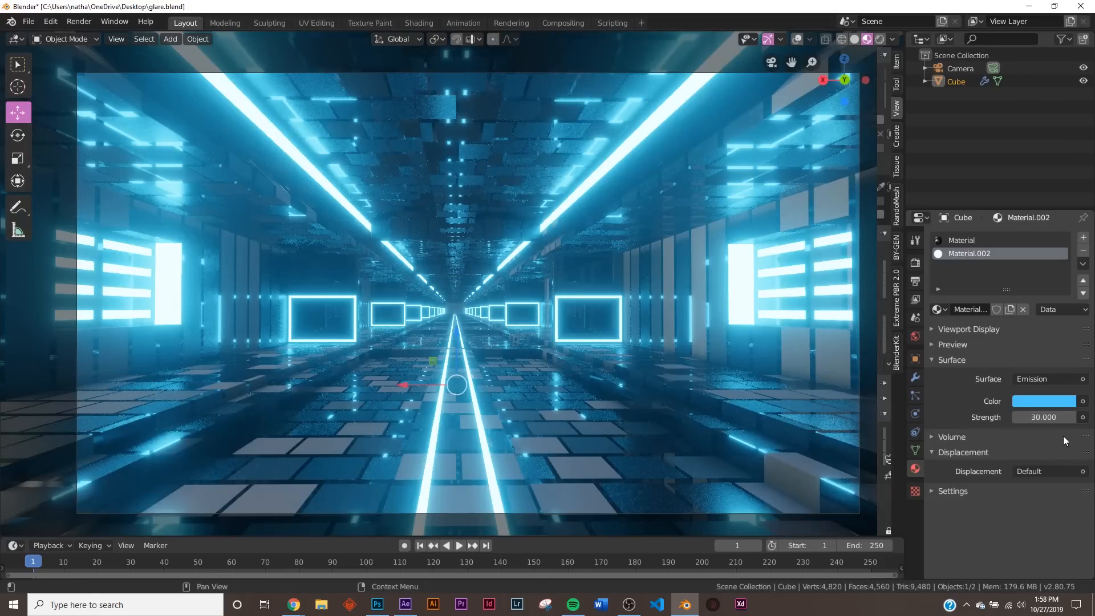
mouse_move(723, 154)
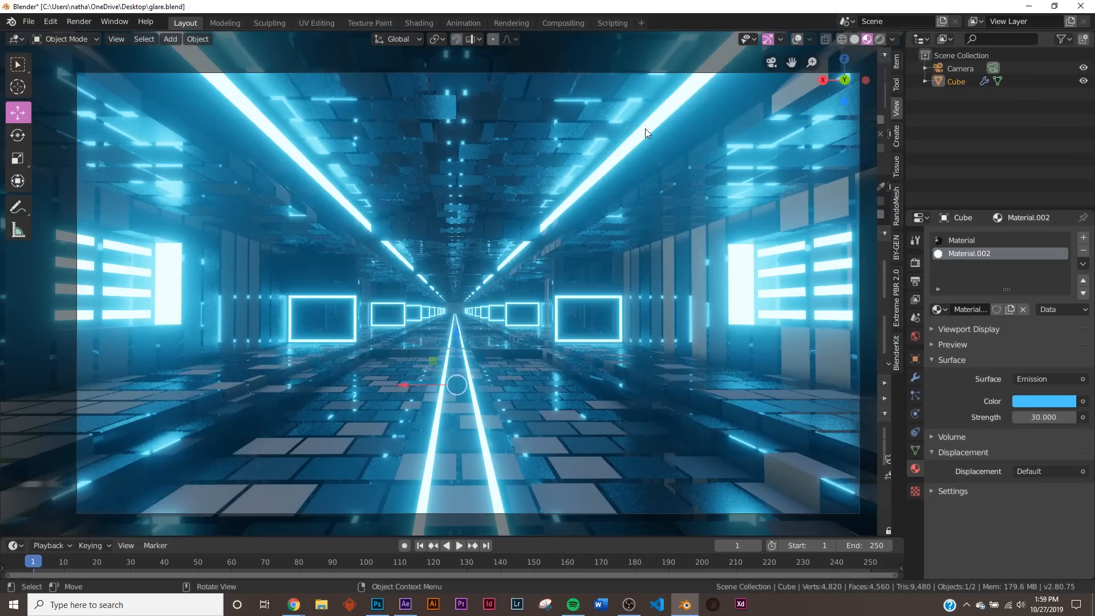
mouse_move(278, 538)
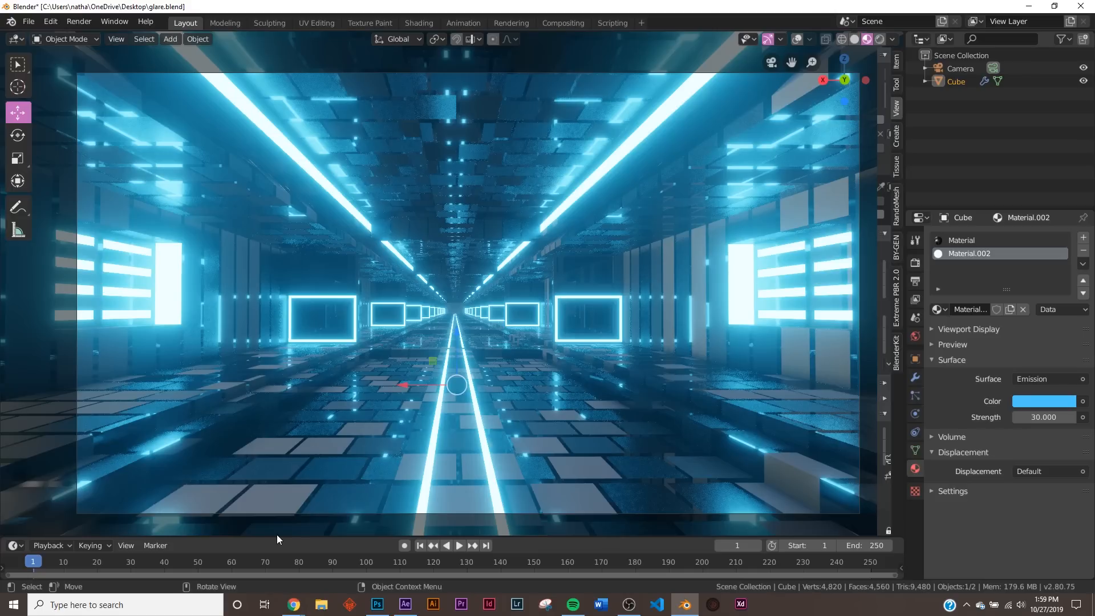
mouse_move(368, 414)
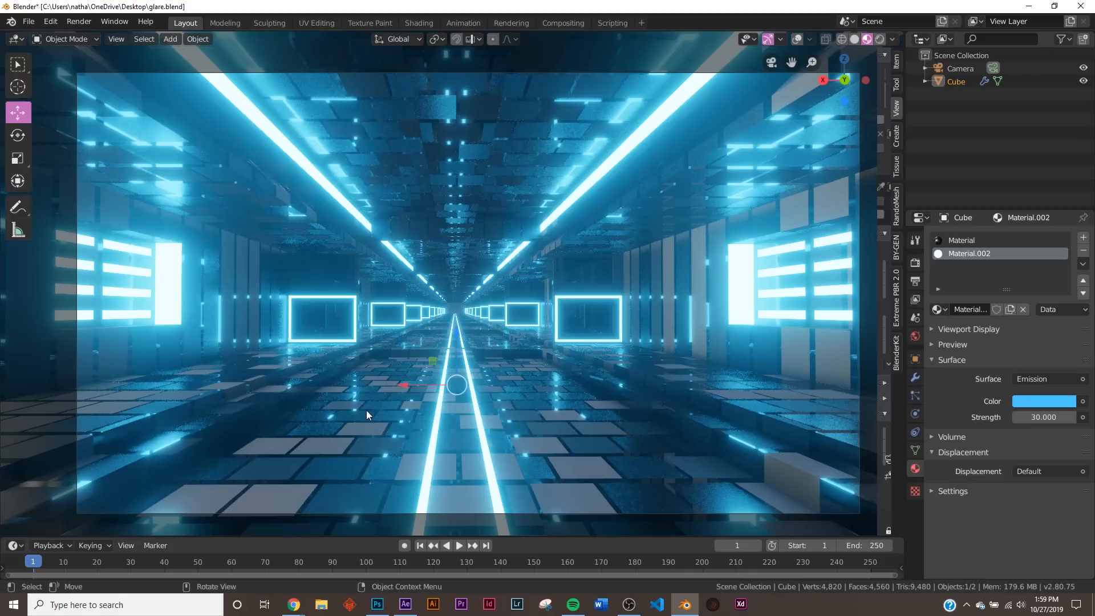
click(78, 22)
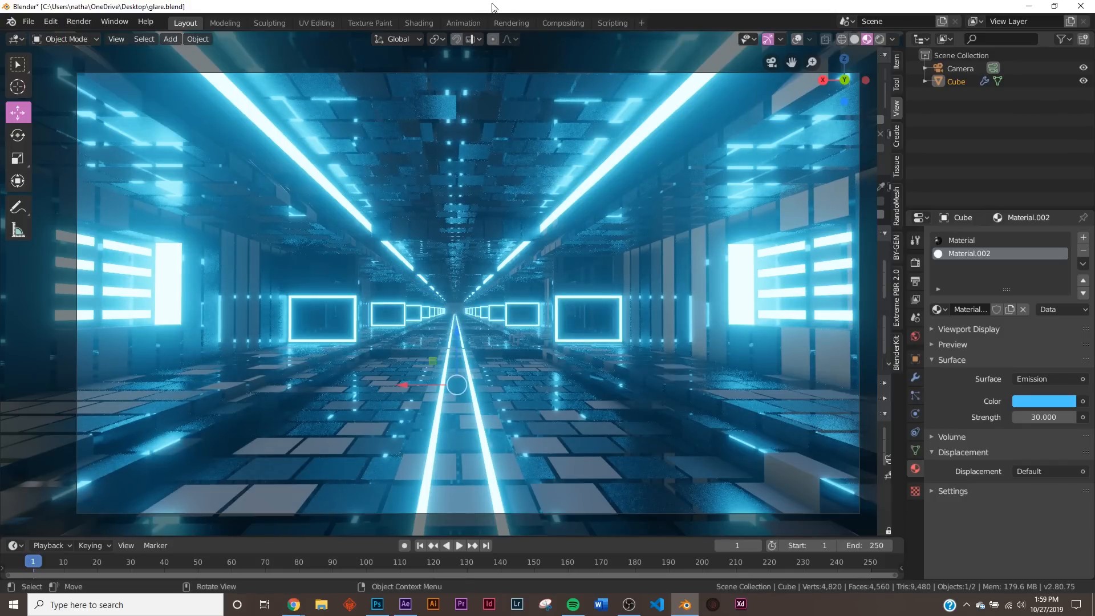
mouse_move(208, 23)
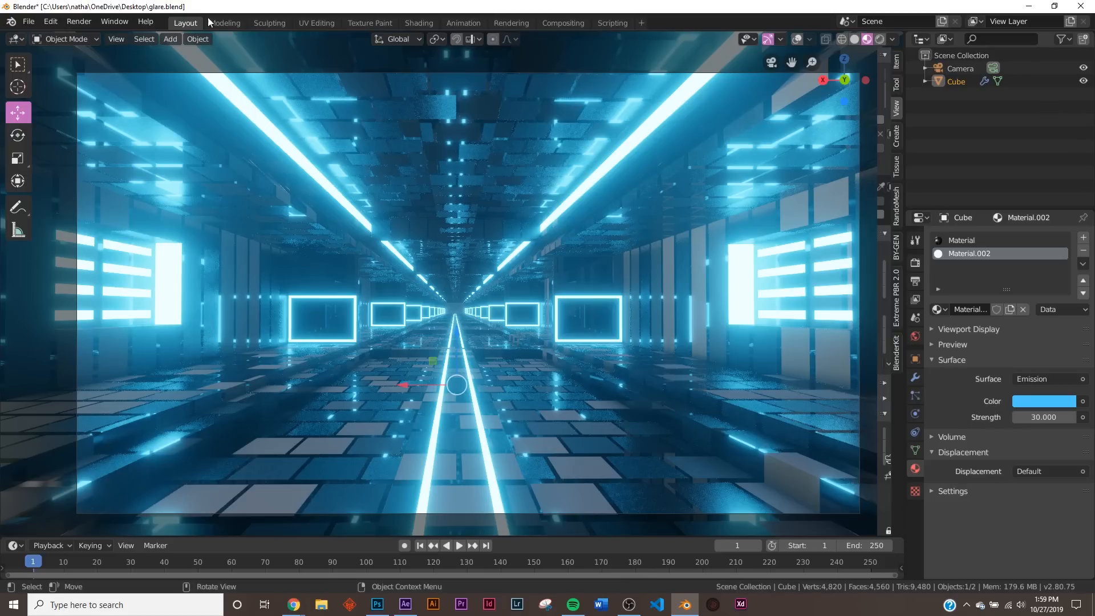
click(563, 22)
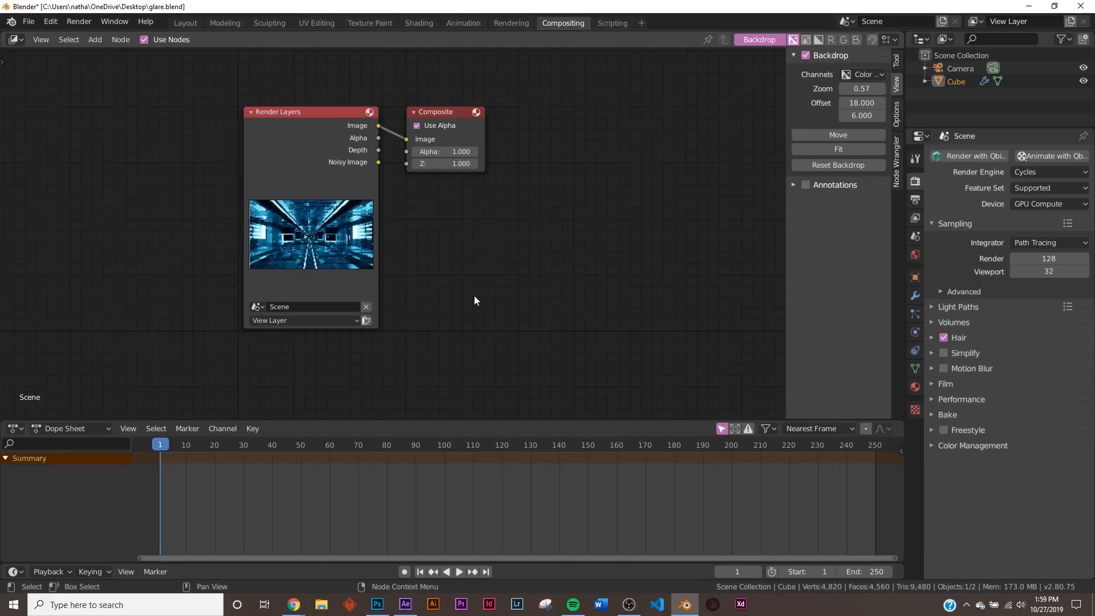
Add a Glare node from the Add menu and place it in the compositing tree.
click(475, 300)
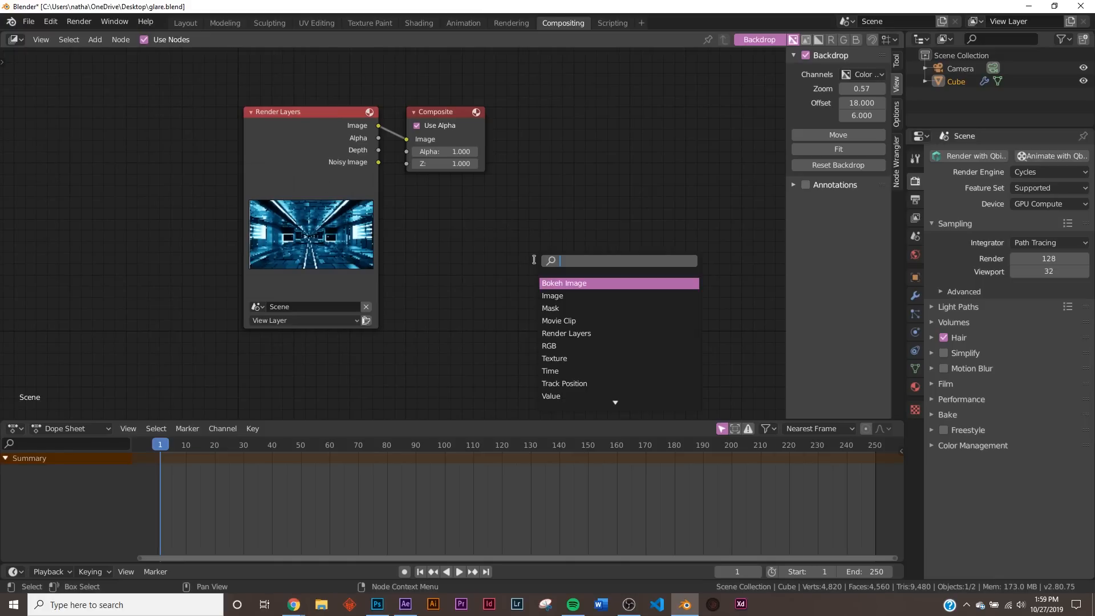
click(552, 295)
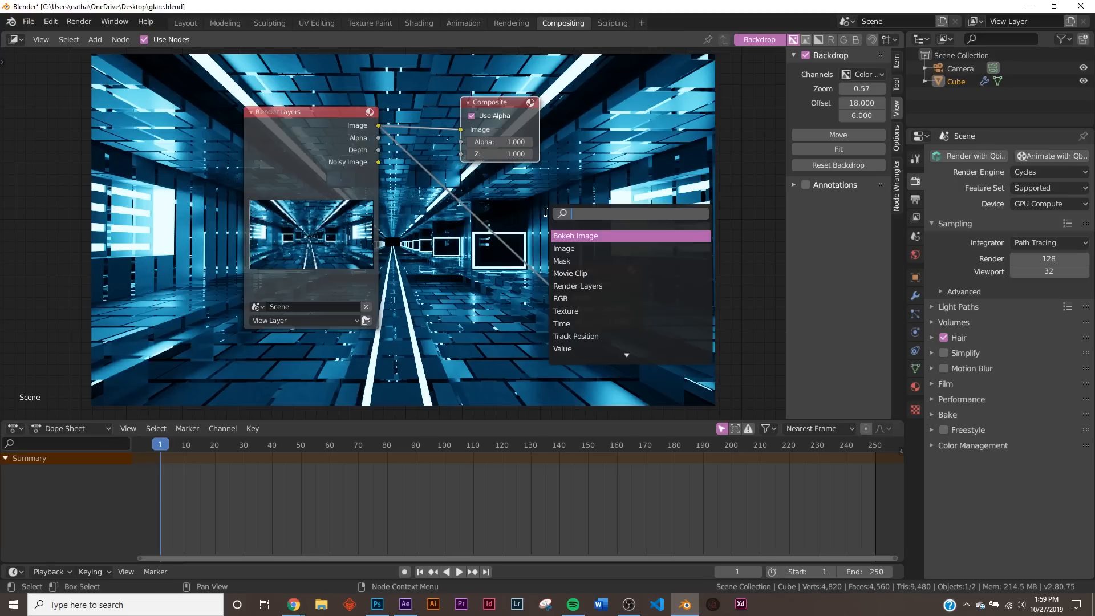
click(575, 235)
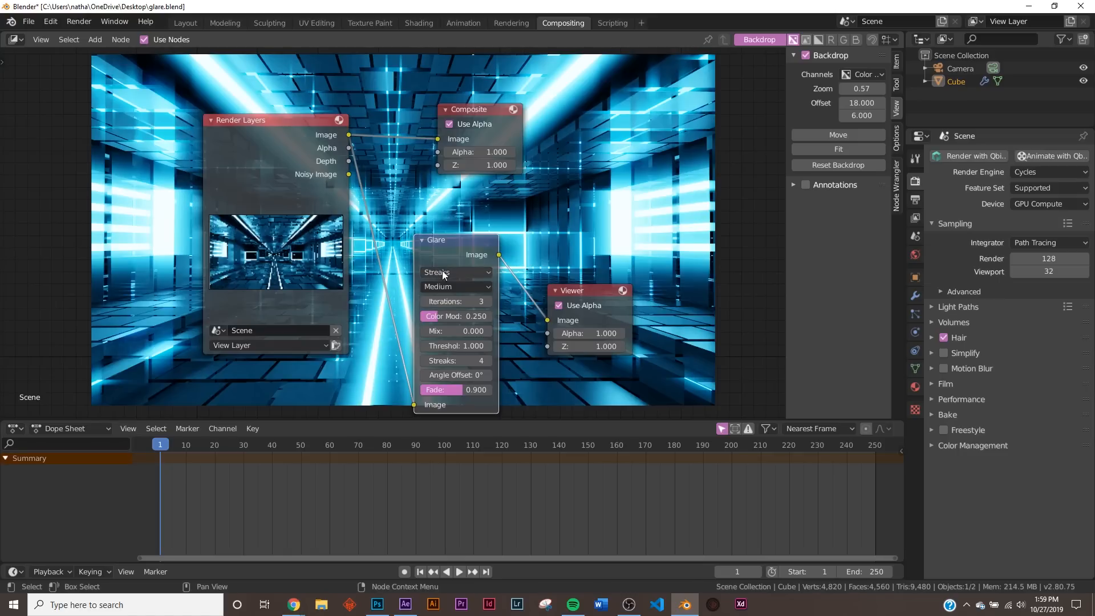
Choose Fog Glow as the Glare node's type and set its Size to 9.
click(454, 272)
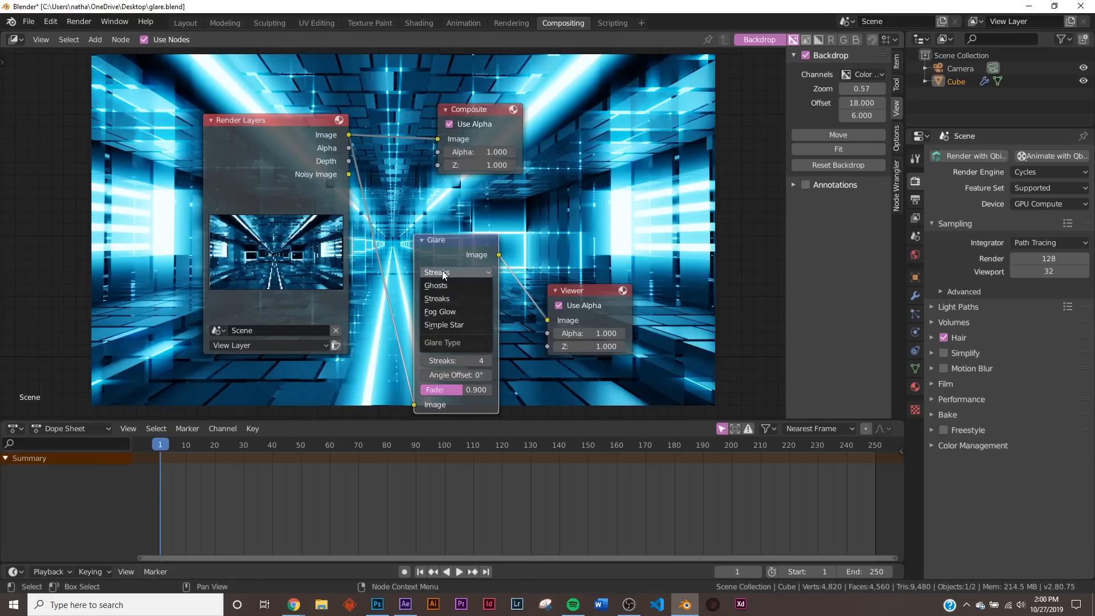
click(436, 298)
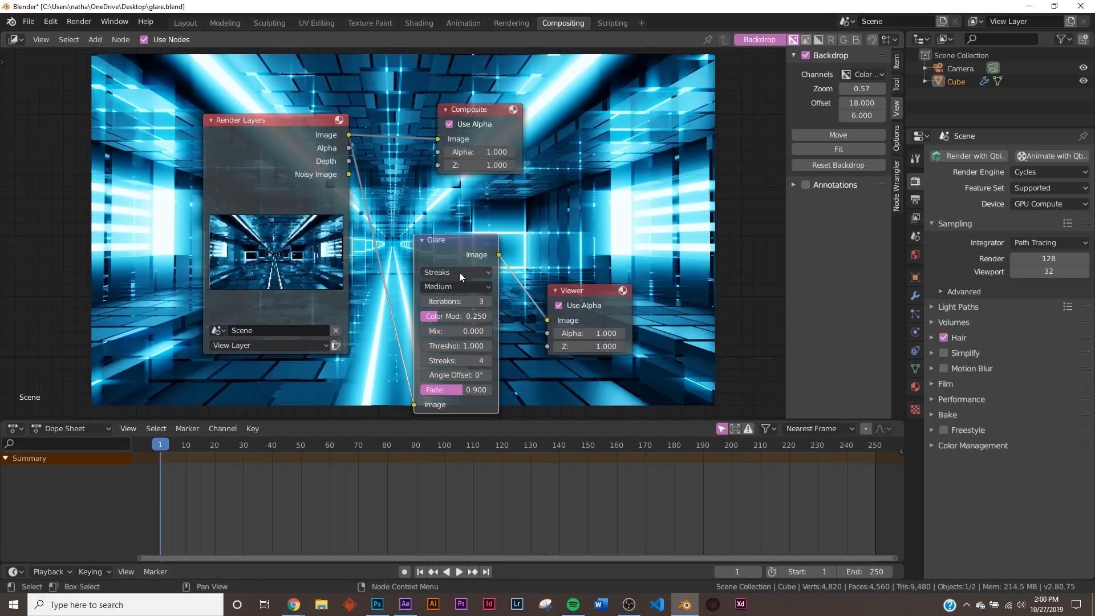
click(454, 271)
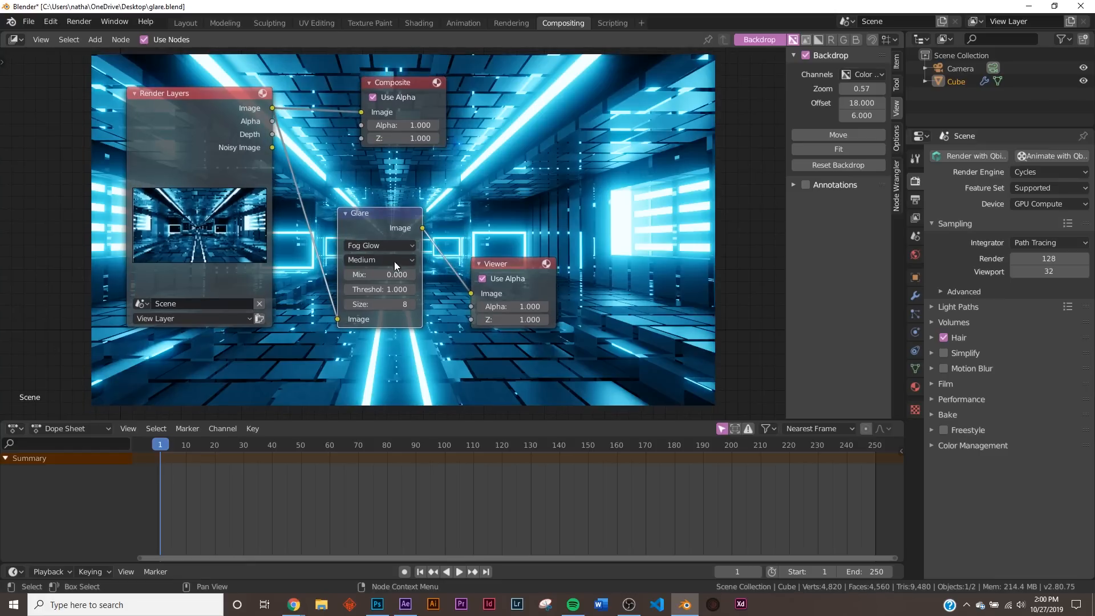
mouse_move(380, 246)
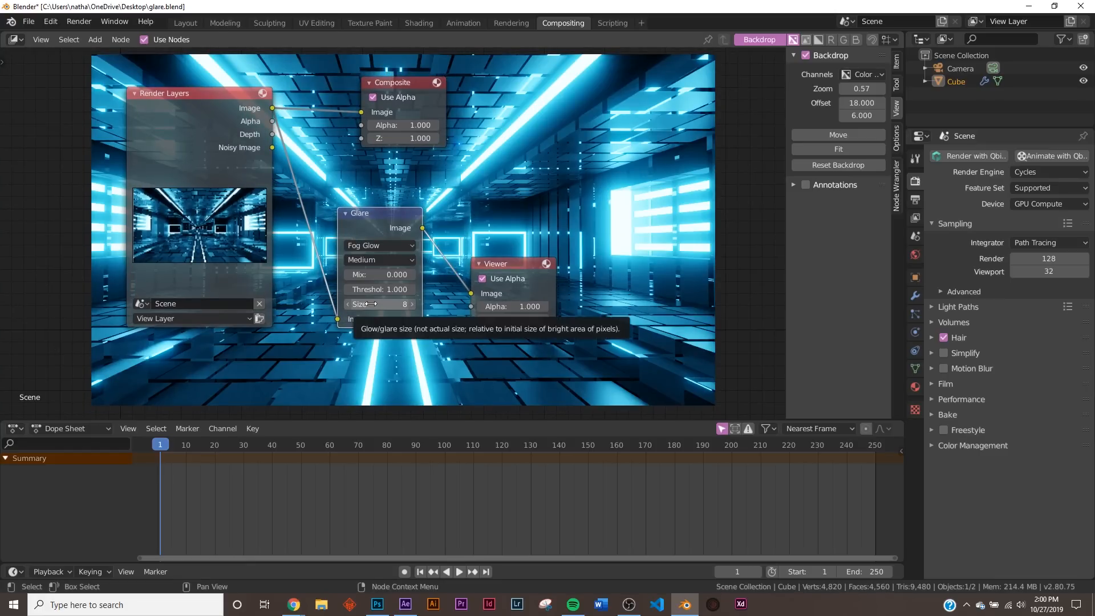
click(379, 304)
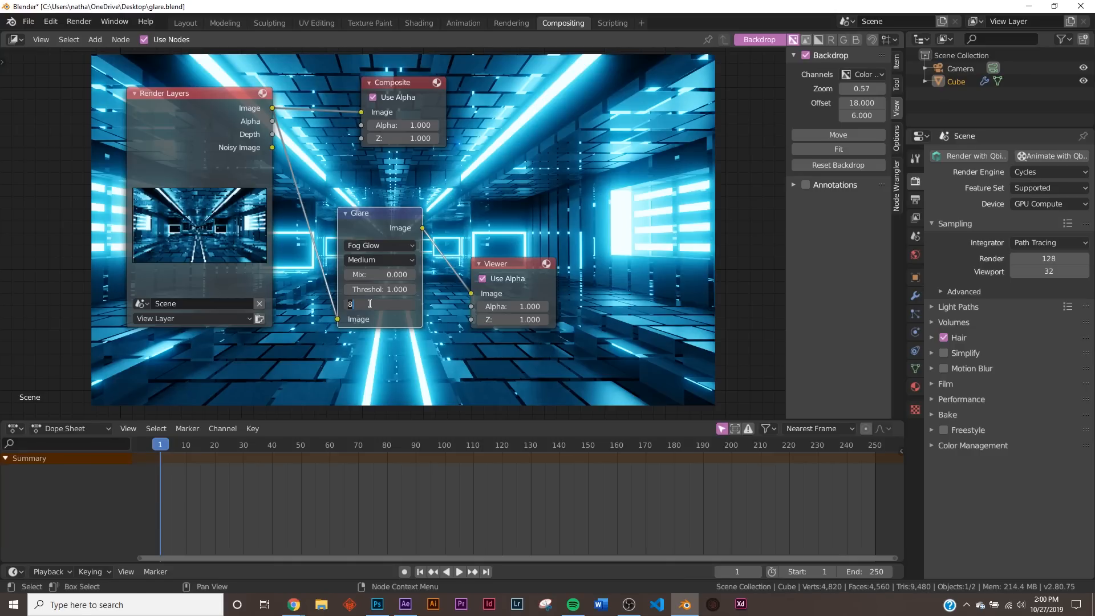
text(6)
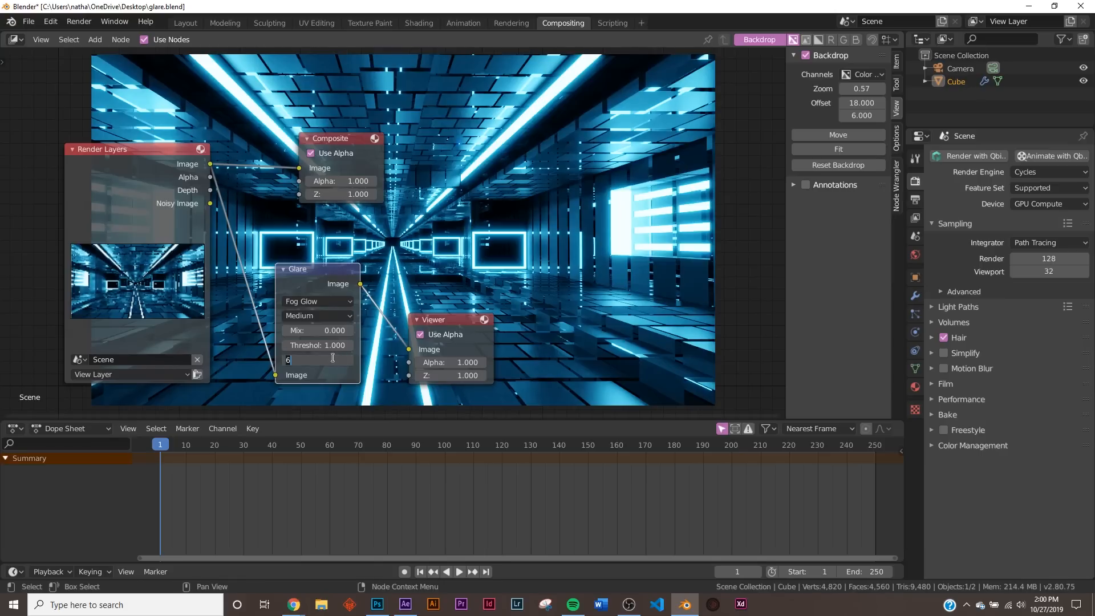
text(9)
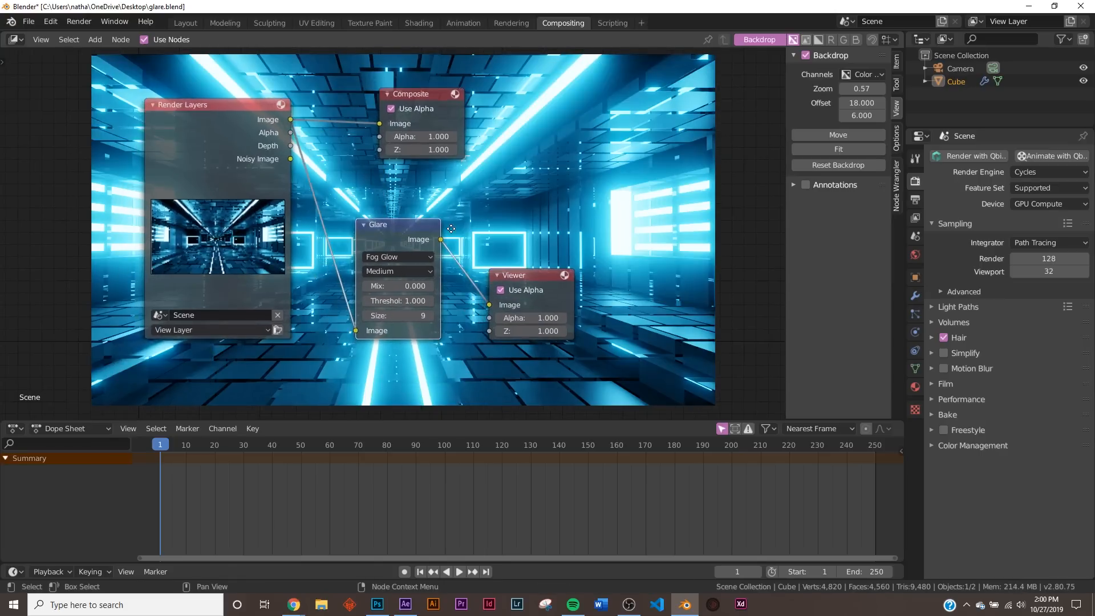
Try Ghosts and Streaks, settle on Simple Star glare, and view it in Rendering workspace.
click(397, 257)
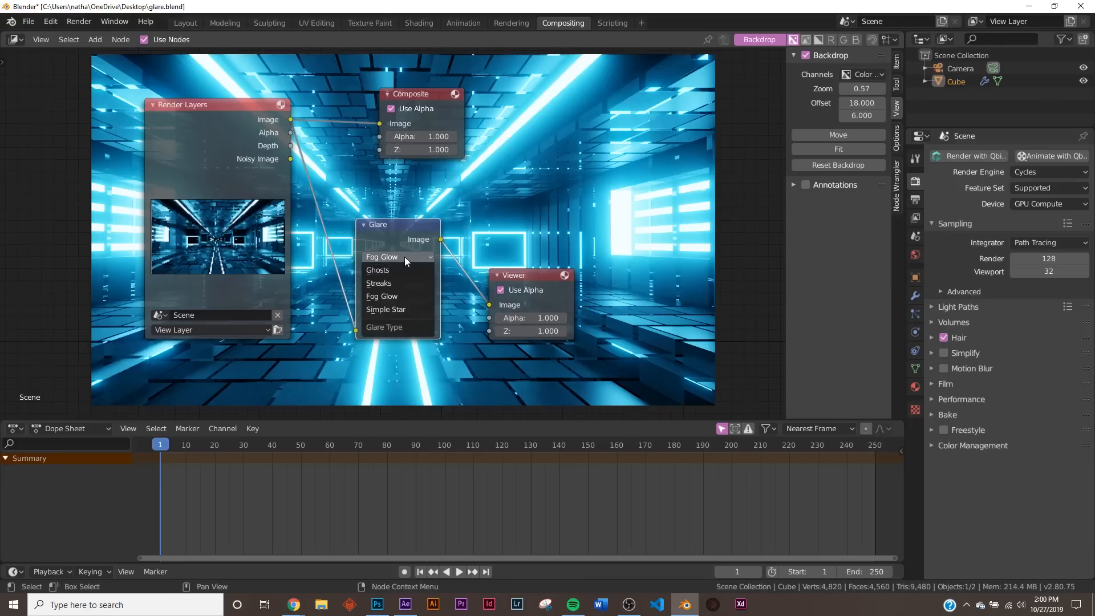
click(378, 270)
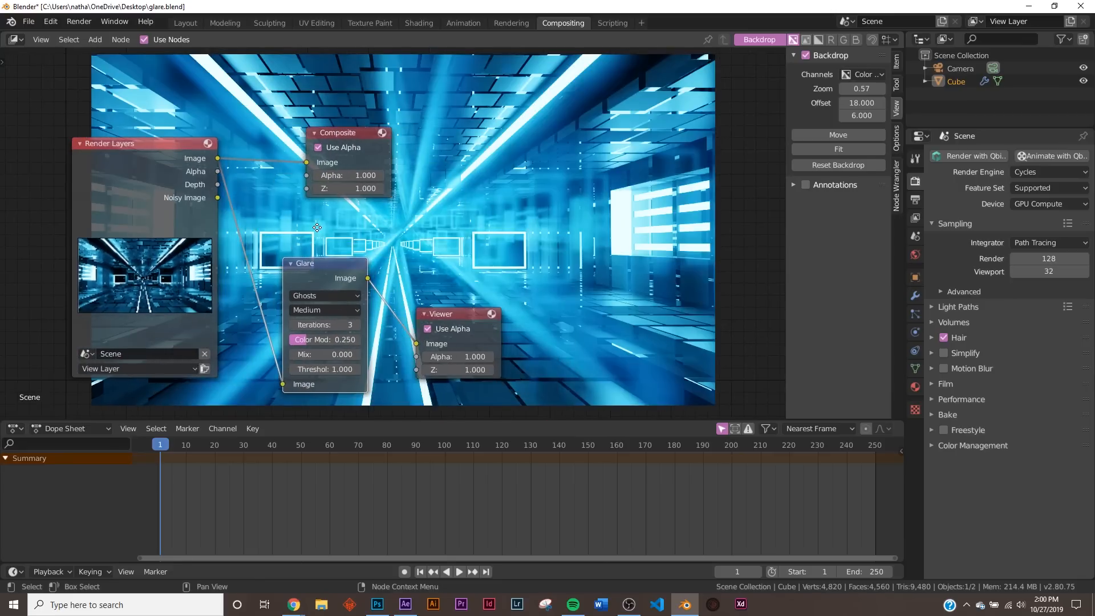
click(324, 295)
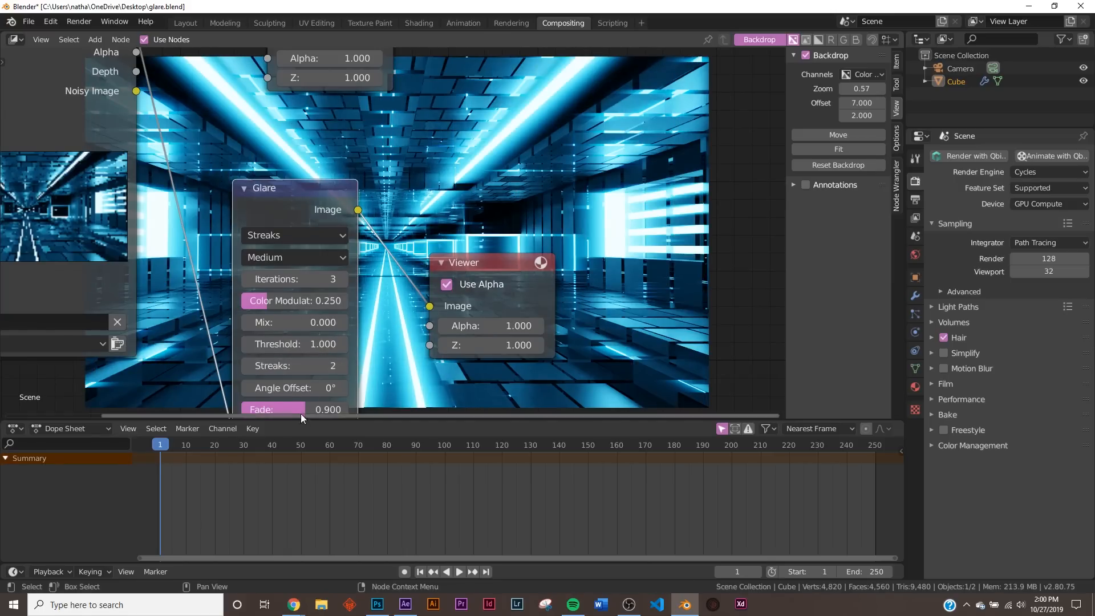
click(293, 388)
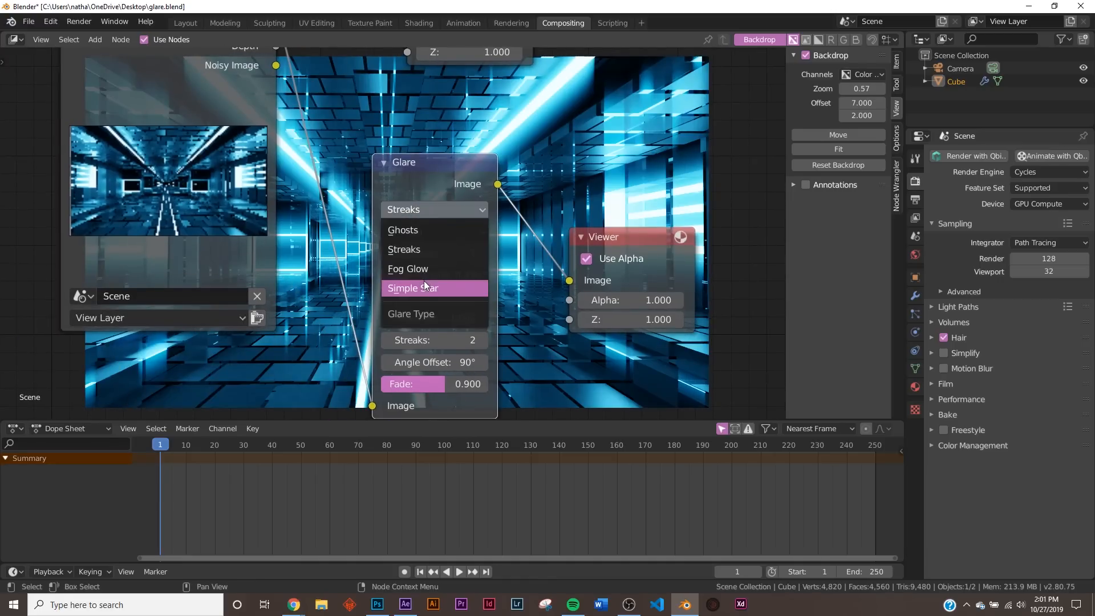
click(413, 288)
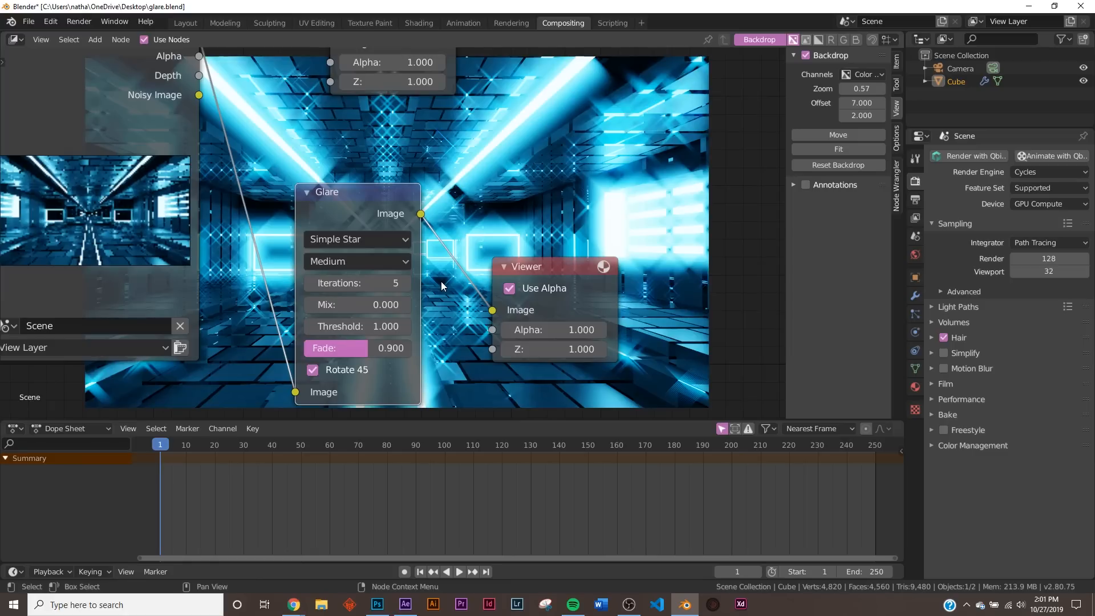
click(510, 22)
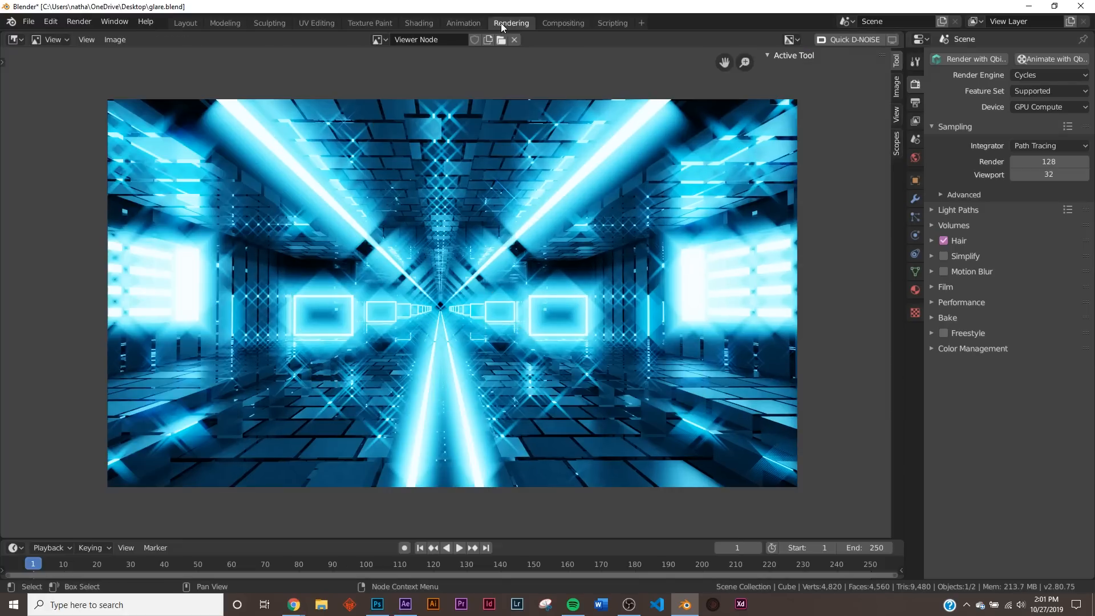
click(377, 39)
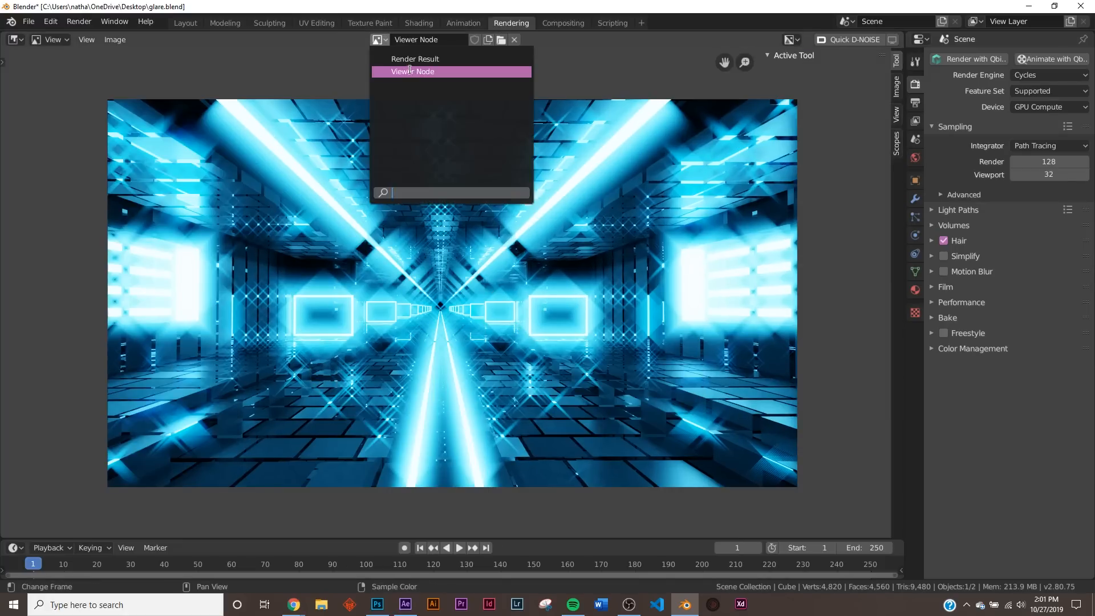
click(414, 58)
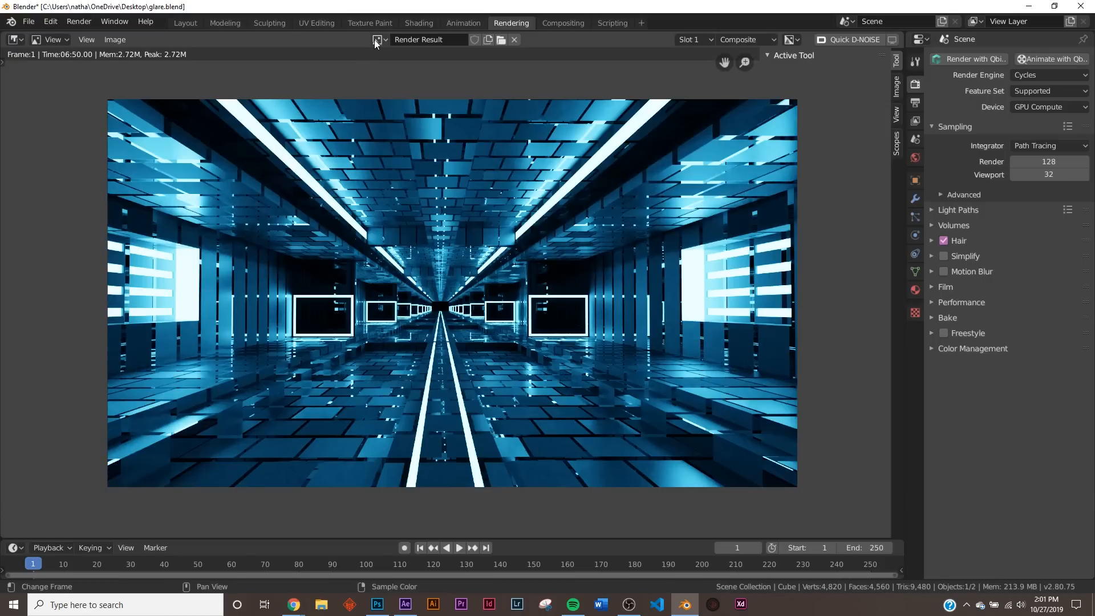
click(378, 40)
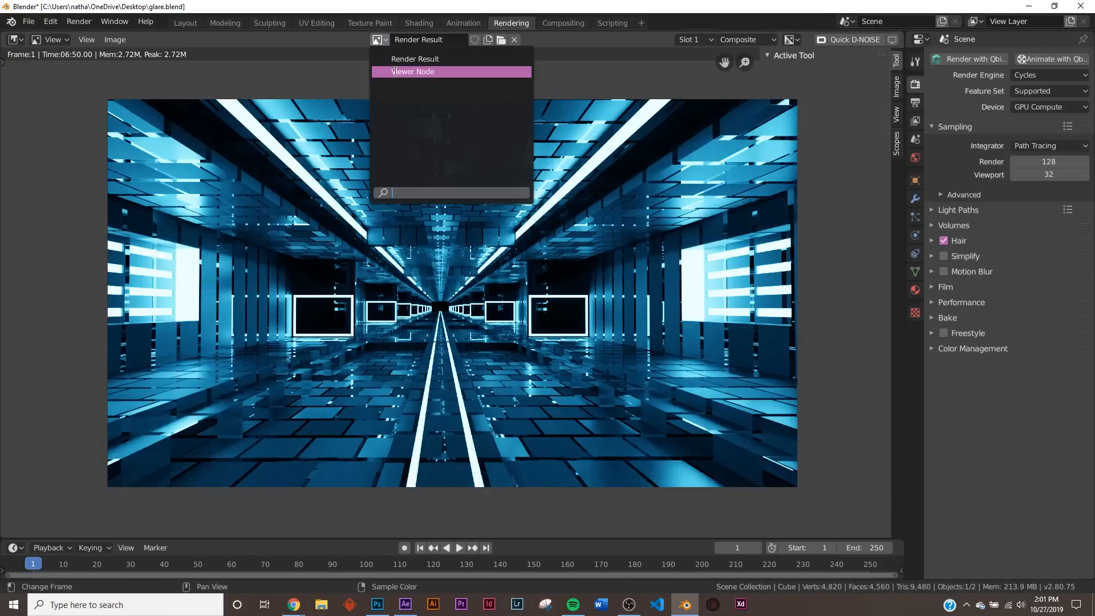
click(413, 71)
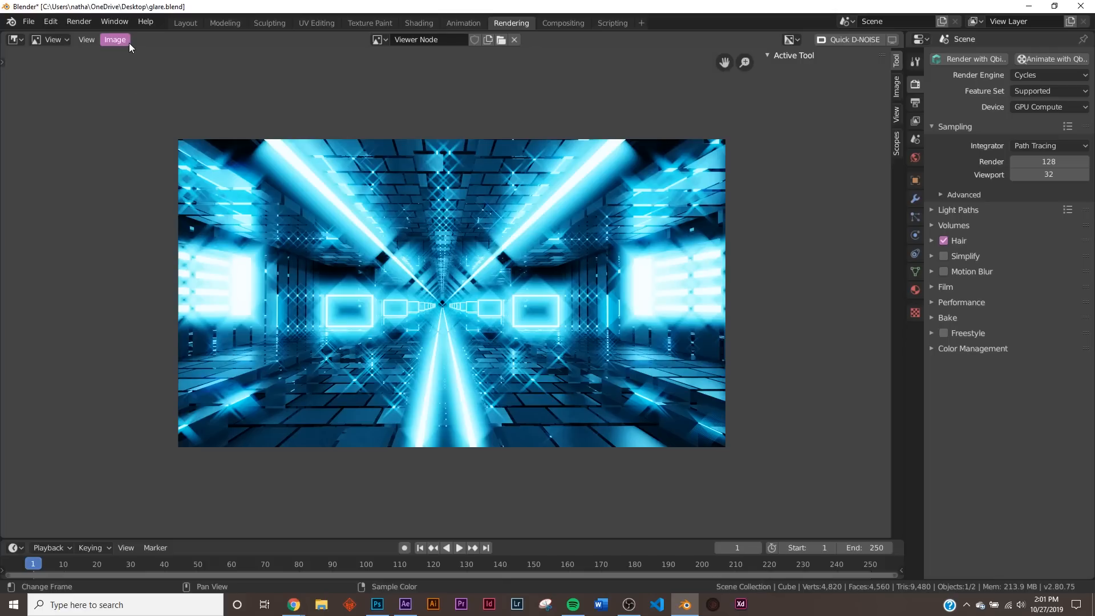
mouse_move(515, 333)
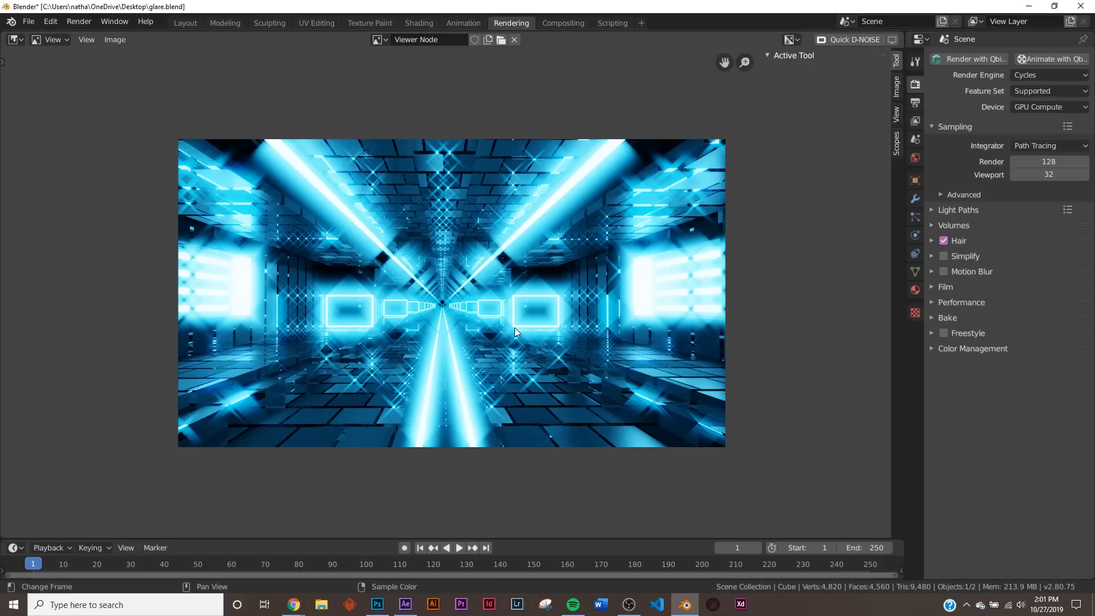